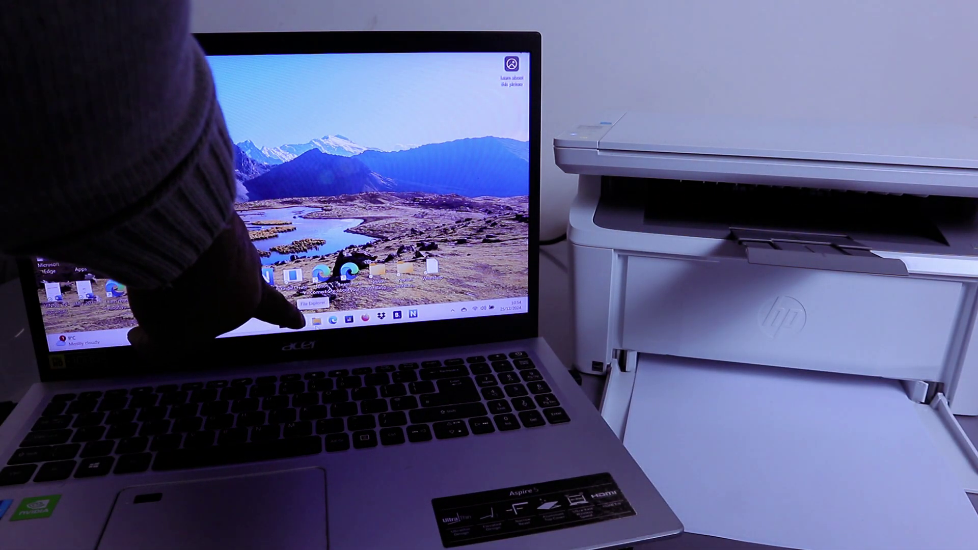
# - Open File Explorer from the taskbar to reach the printer-diagram document
pyautogui.click(315, 318)
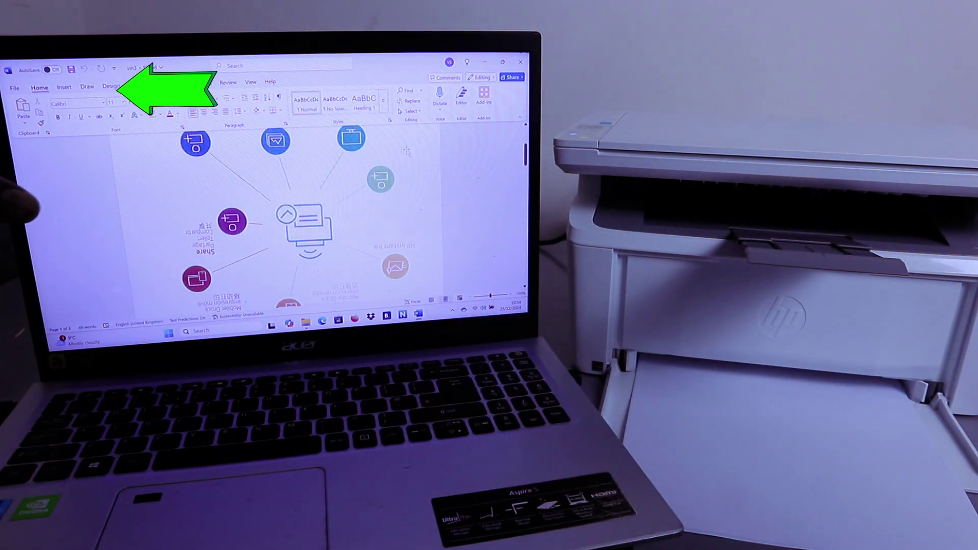
# - Open Word's Print screen from the File menu to preview the diagram document
pyautogui.click(14, 87)
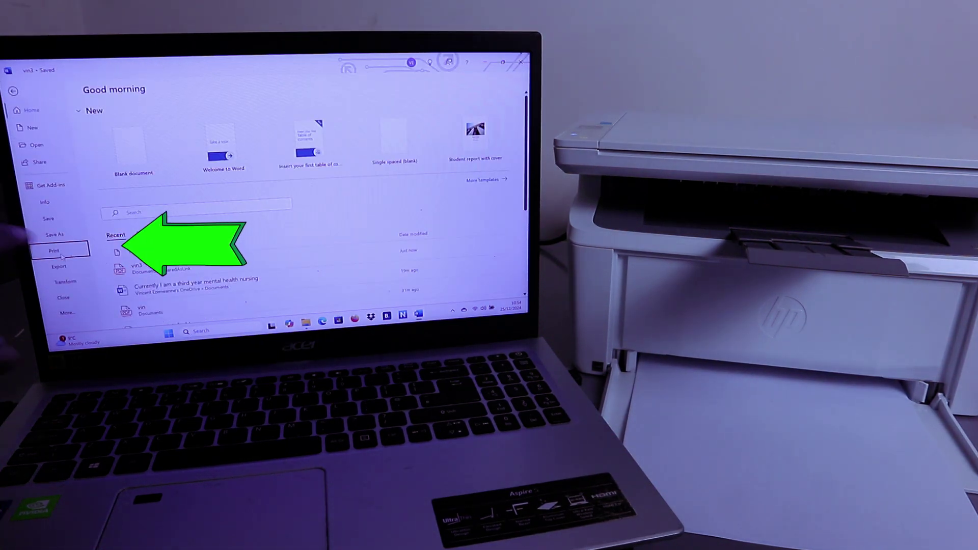
pyautogui.click(52, 250)
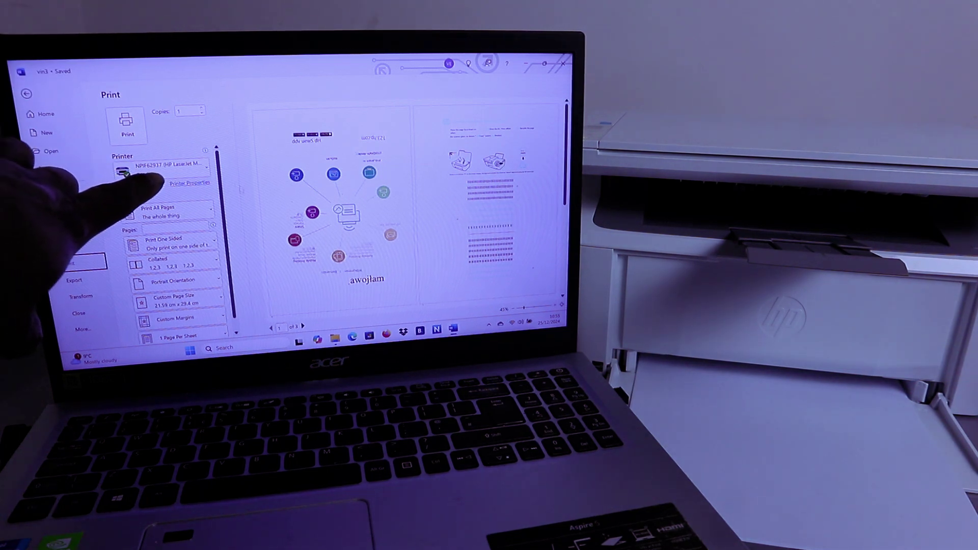
# - Print pages 1-2 manually on both sides to the HP LaserJet
pyautogui.click(168, 167)
pyautogui.write('1-2')
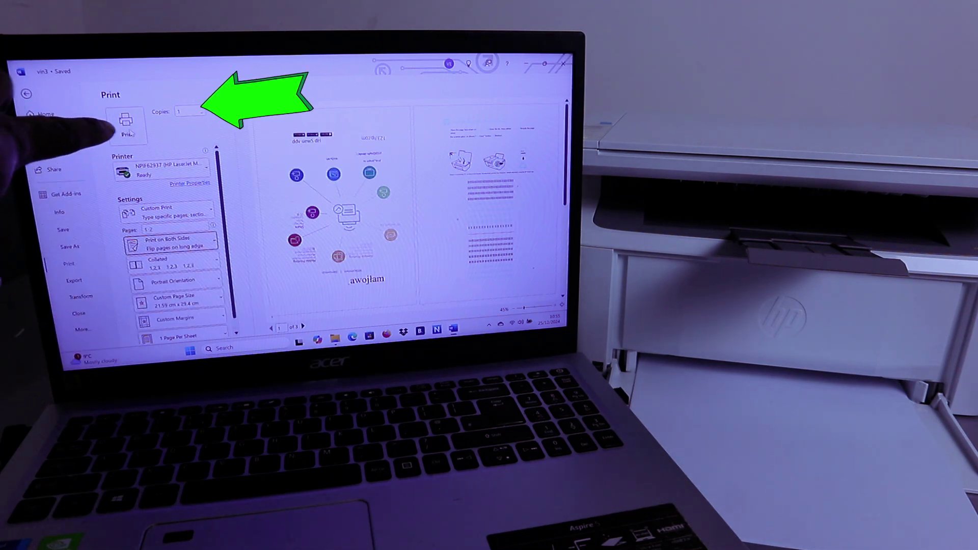
pyautogui.click(26, 94)
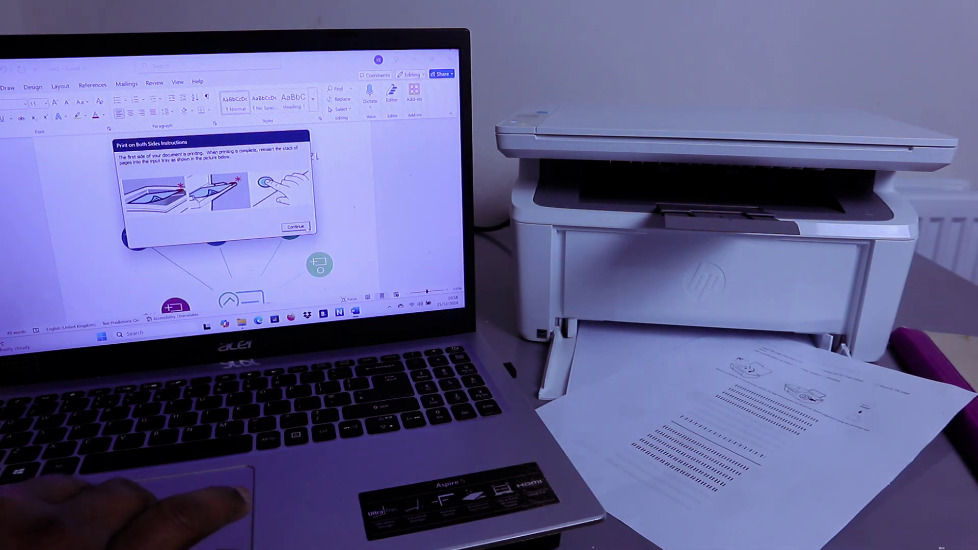
# - Continue past the Print on Both Sides Instructions dialog after reloading the pages
pyautogui.click(295, 226)
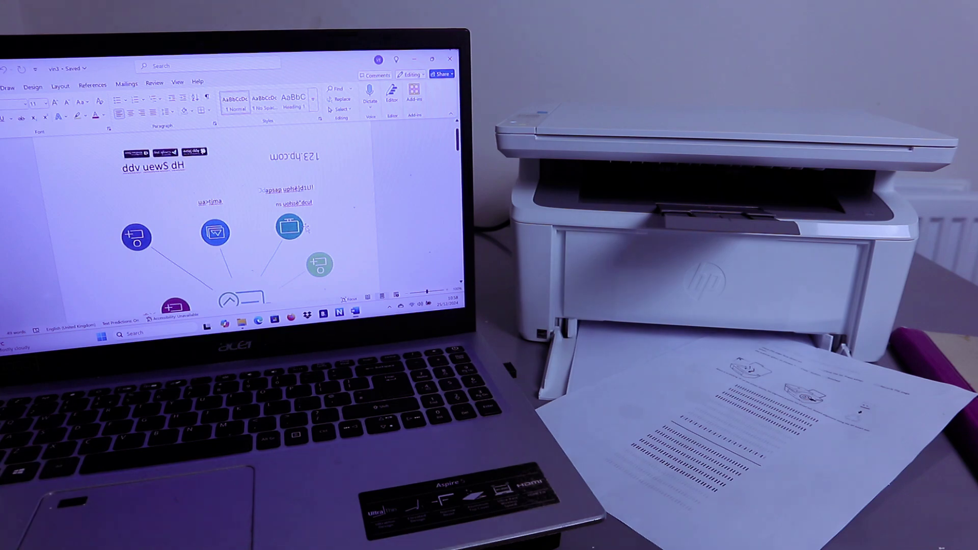